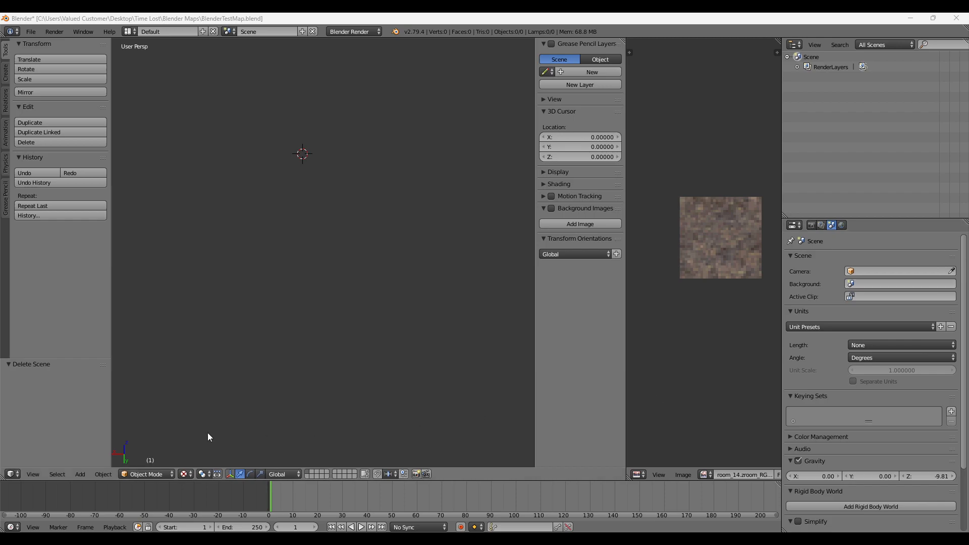
mouse_move(224, 16)
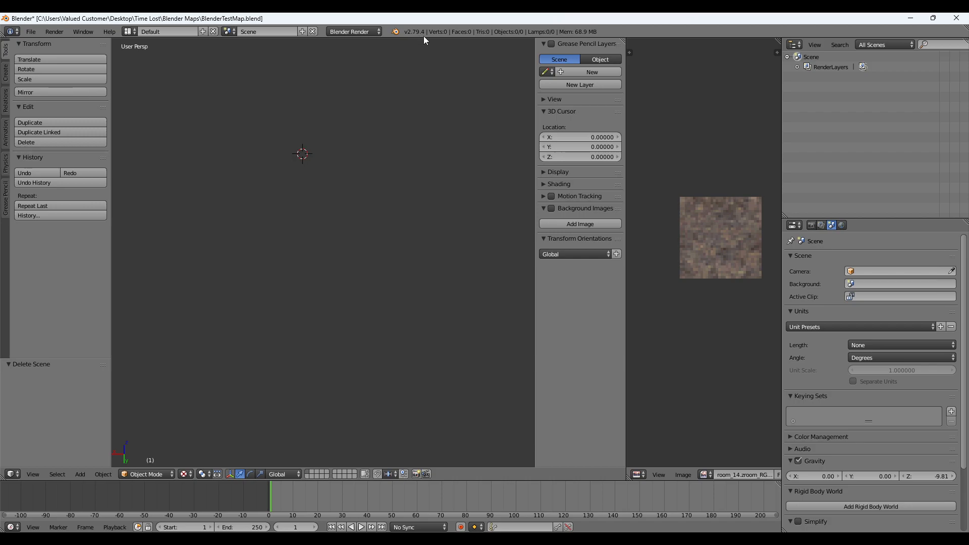
In Add-ons preferences, expand the enabled Zelda64 Importer's details, then close preferences
click(30, 31)
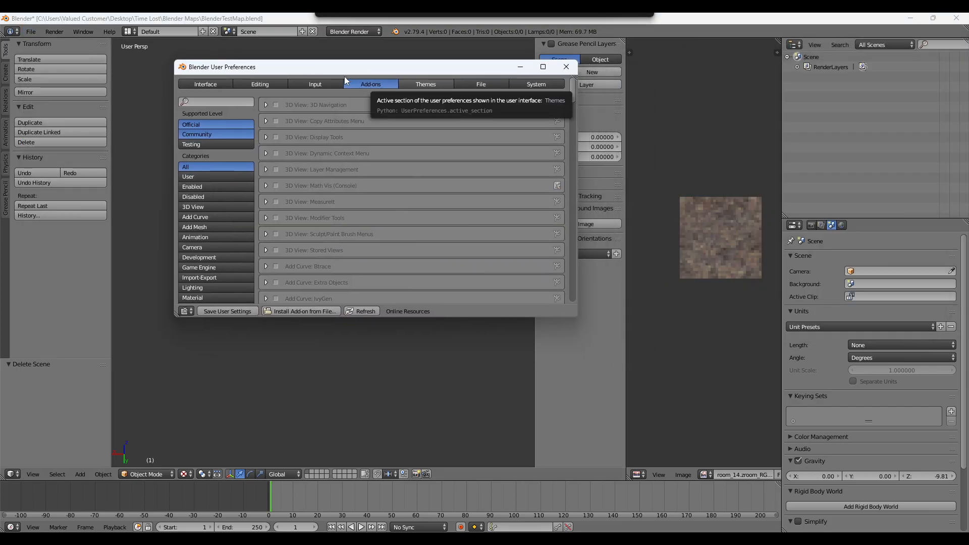
scroll(down, 3)
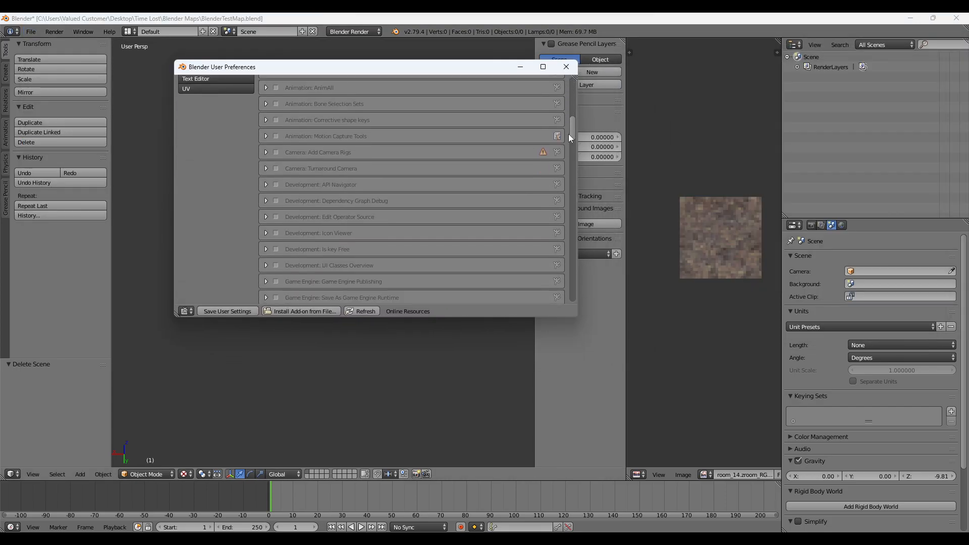
scroll(down, 3)
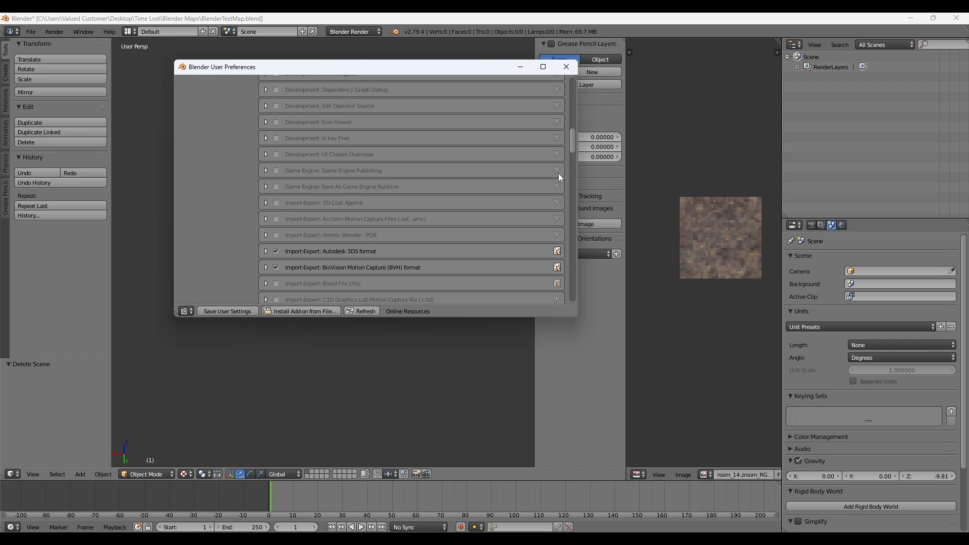
scroll(down, 3)
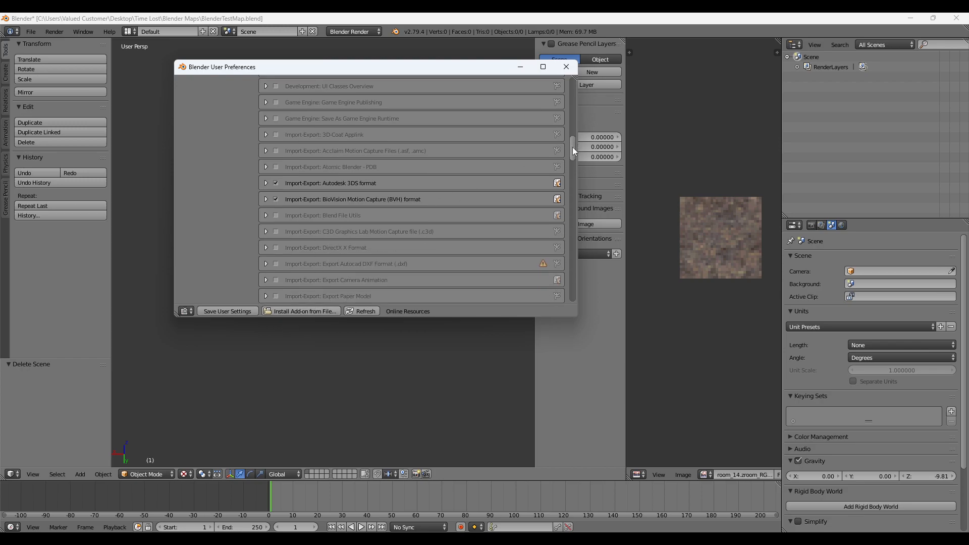
scroll(down, 3)
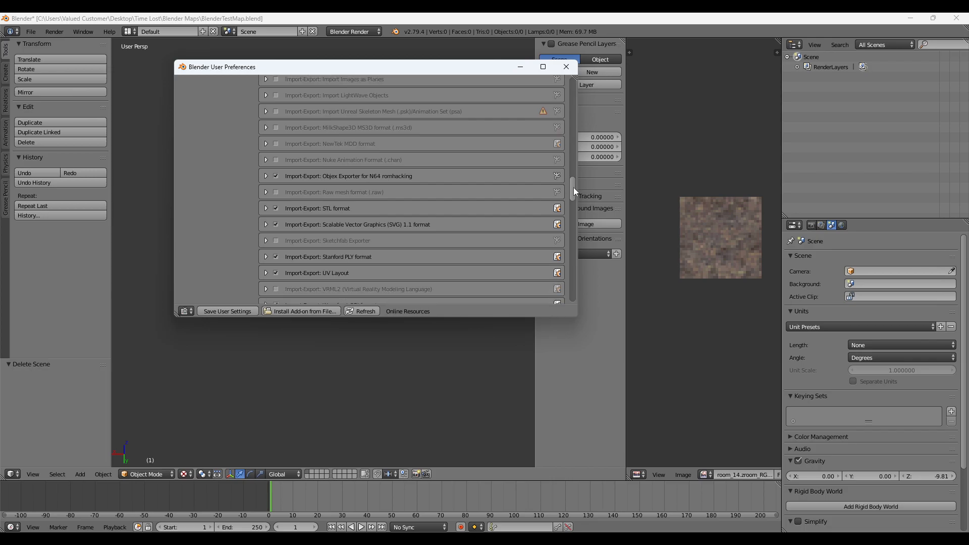
scroll(down, 3)
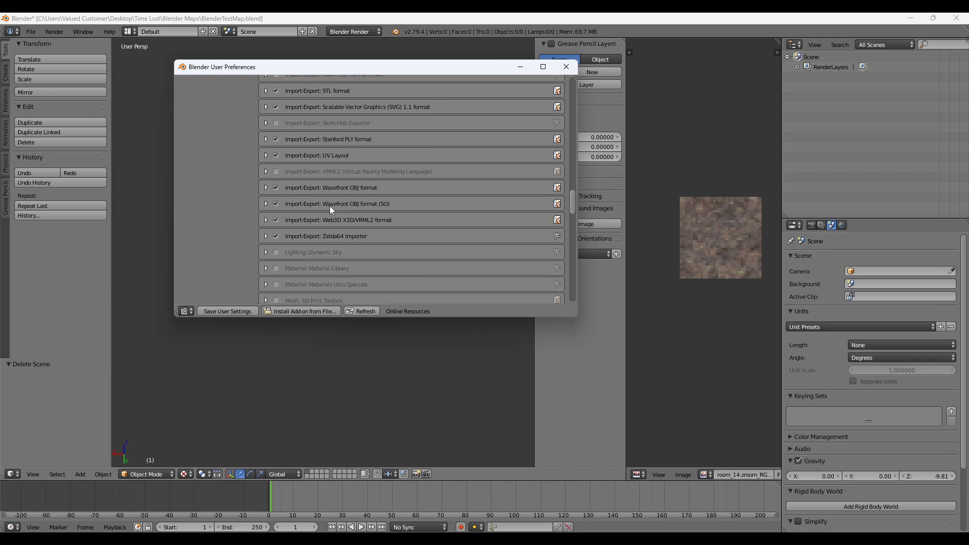
mouse_move(308, 205)
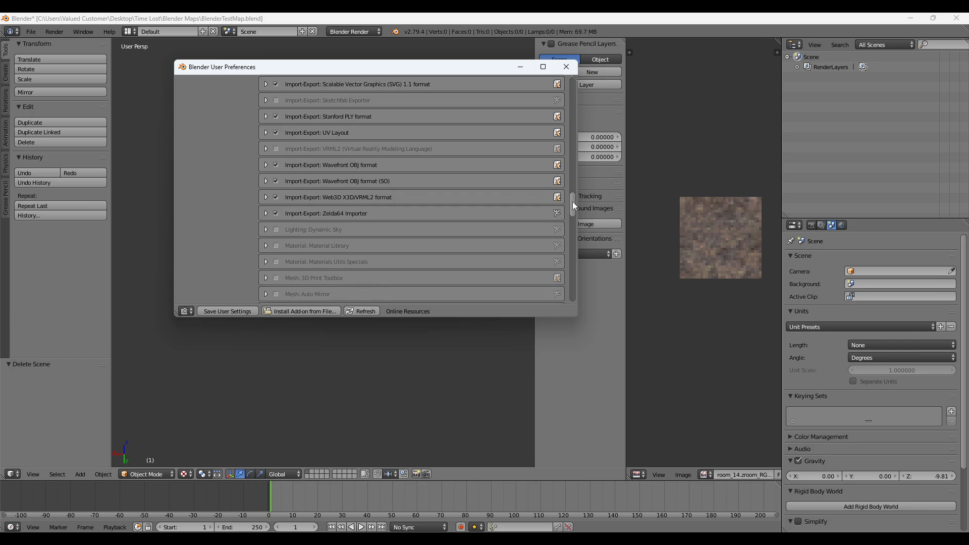
scroll(down, 3)
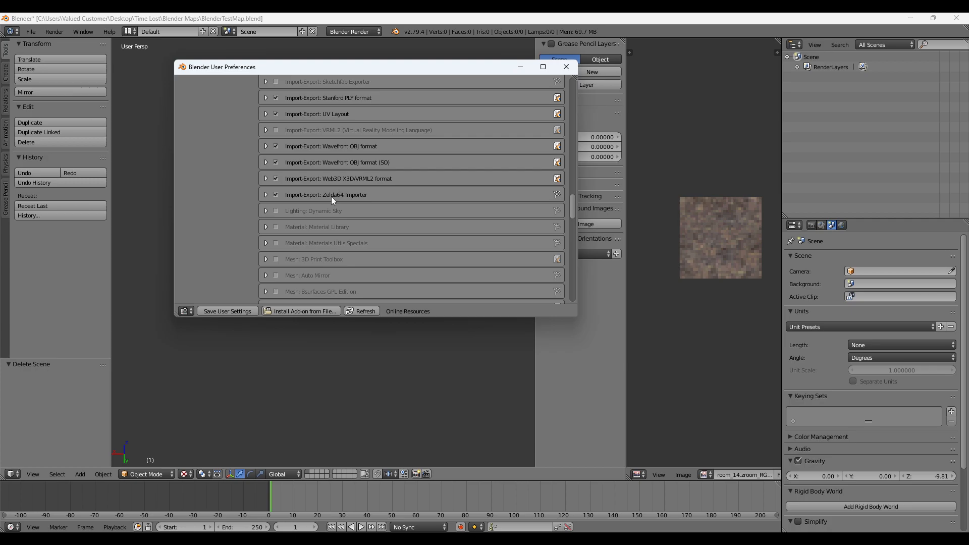
click(266, 195)
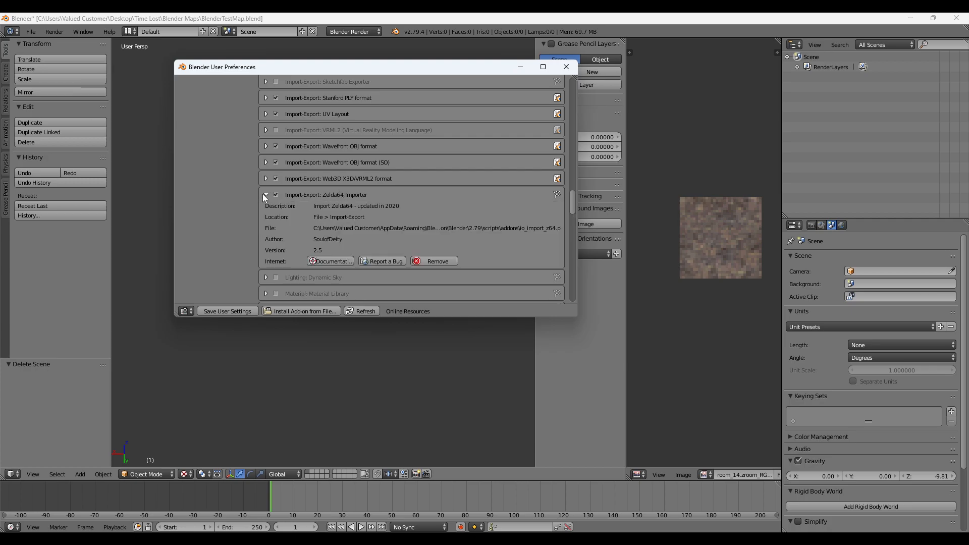
click(564, 66)
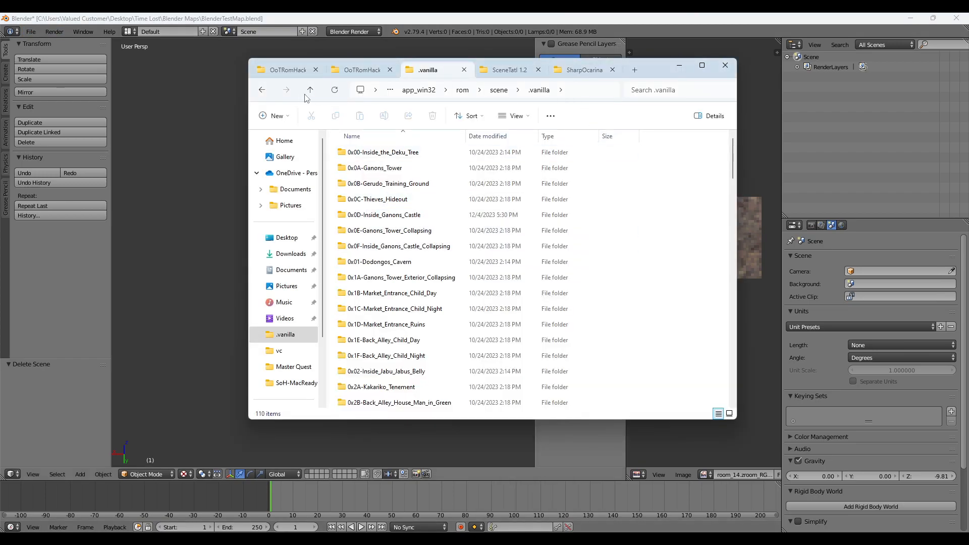
Browse Explorer to app_win32 > rom scene folders, then start Blender's Zelda64 import
click(309, 89)
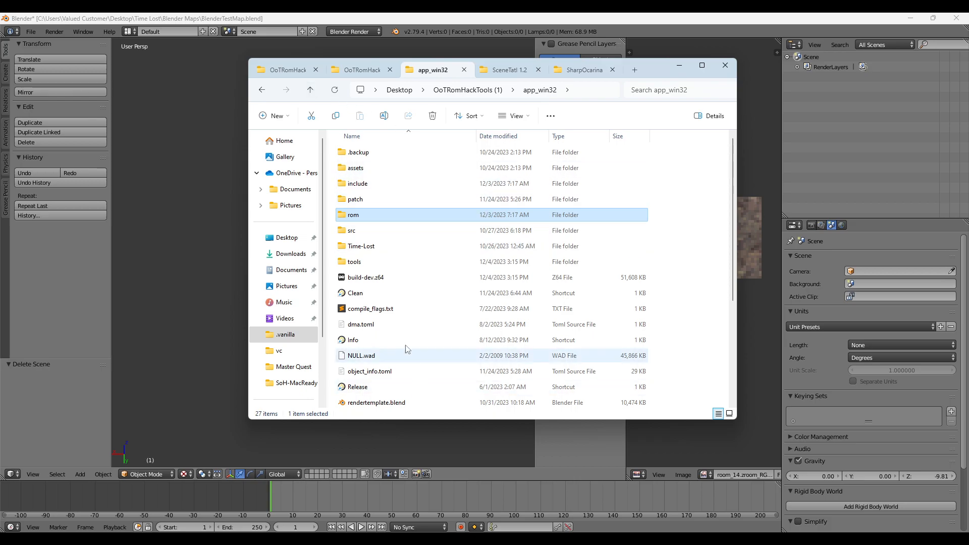
click(353, 214)
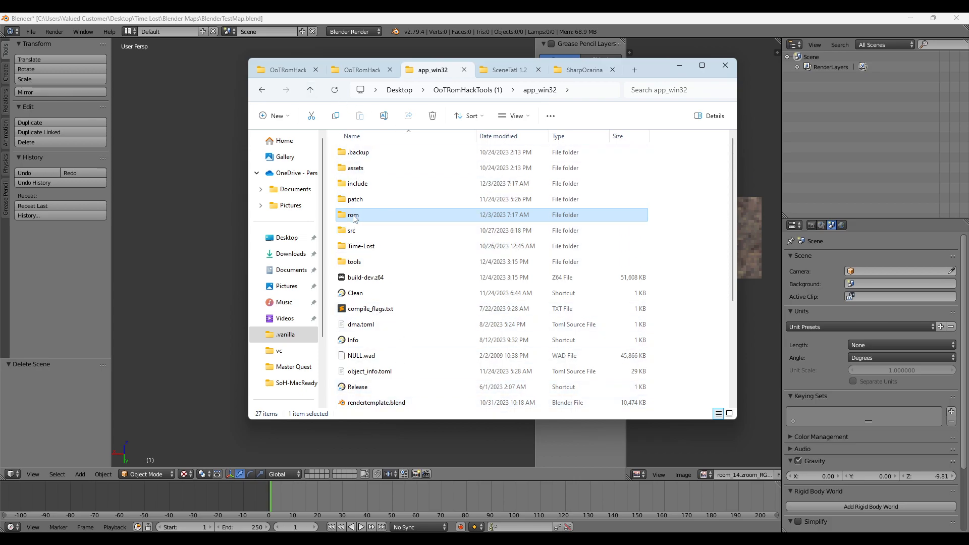
double_click(353, 214)
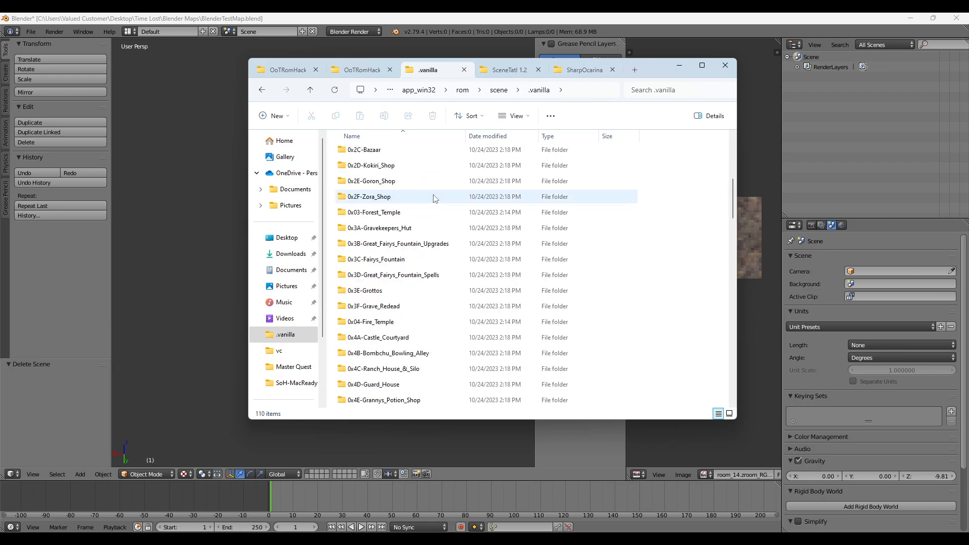
scroll(down, 3)
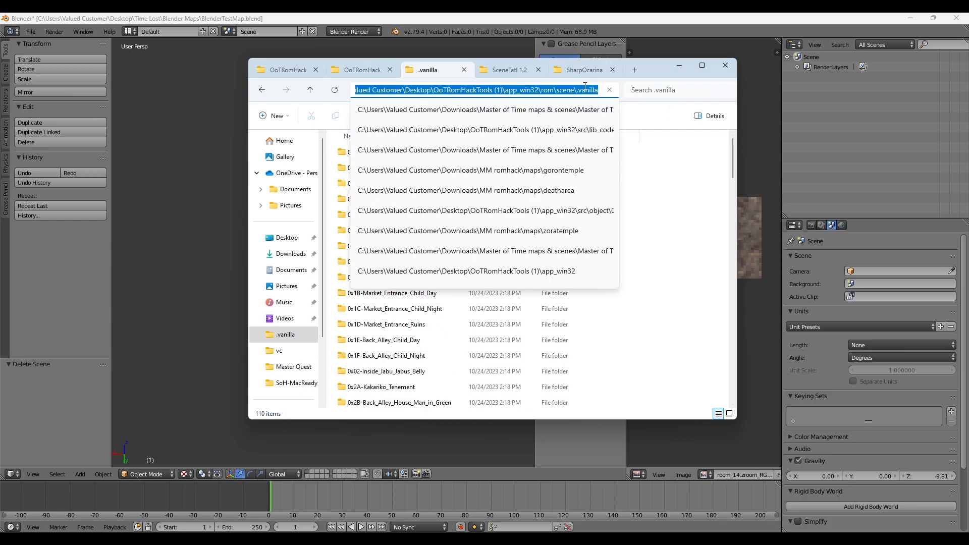
click(30, 31)
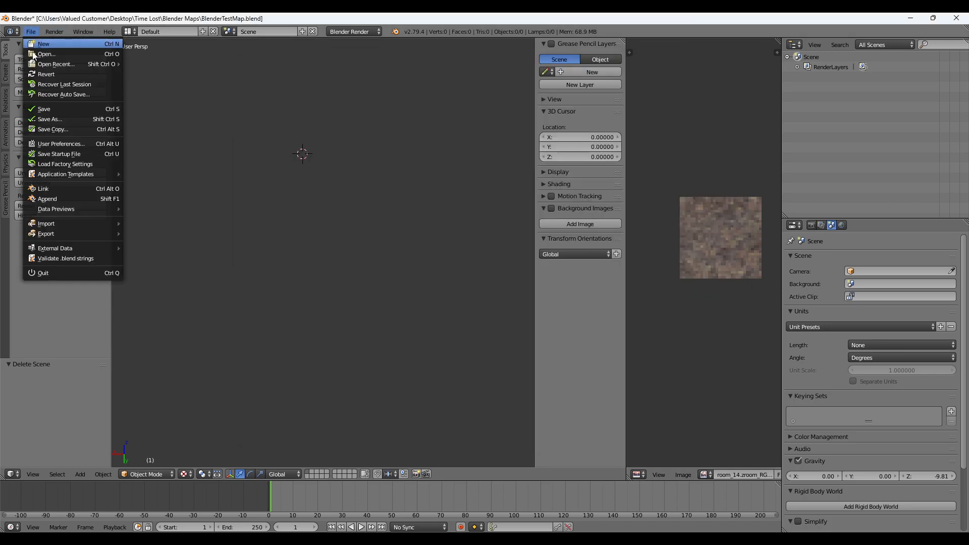
mouse_move(46, 223)
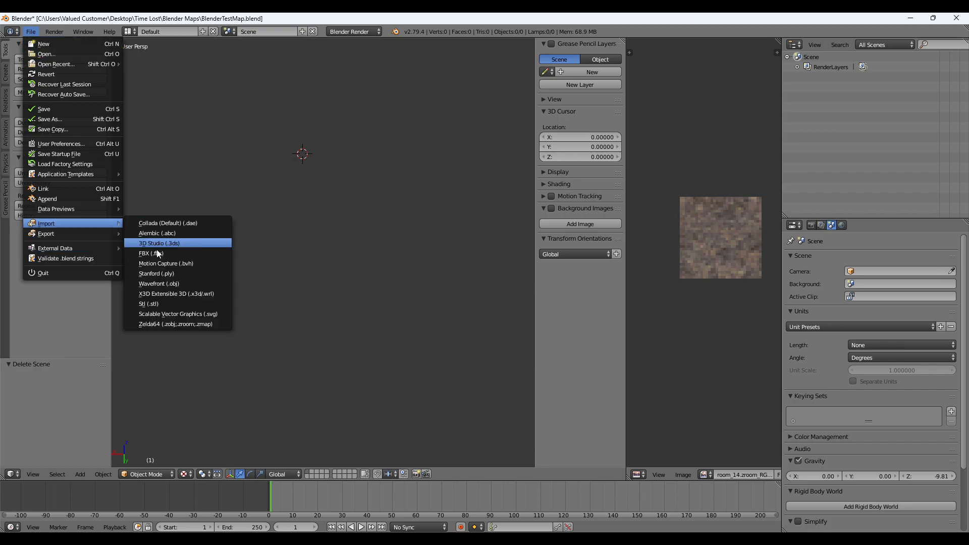
click(176, 324)
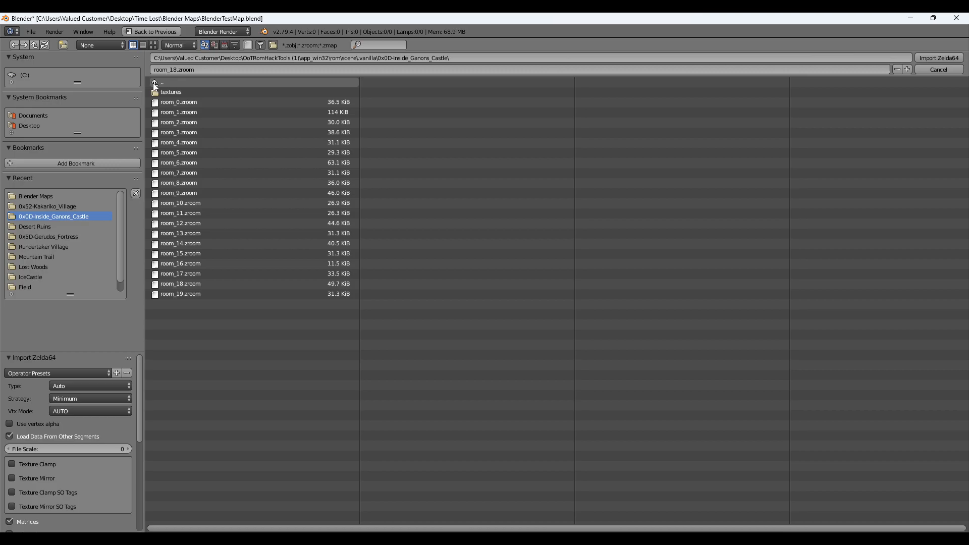
Import room_0.zroom from 0x55-Kokiri_Forest with Use vertex alpha enabled
click(153, 85)
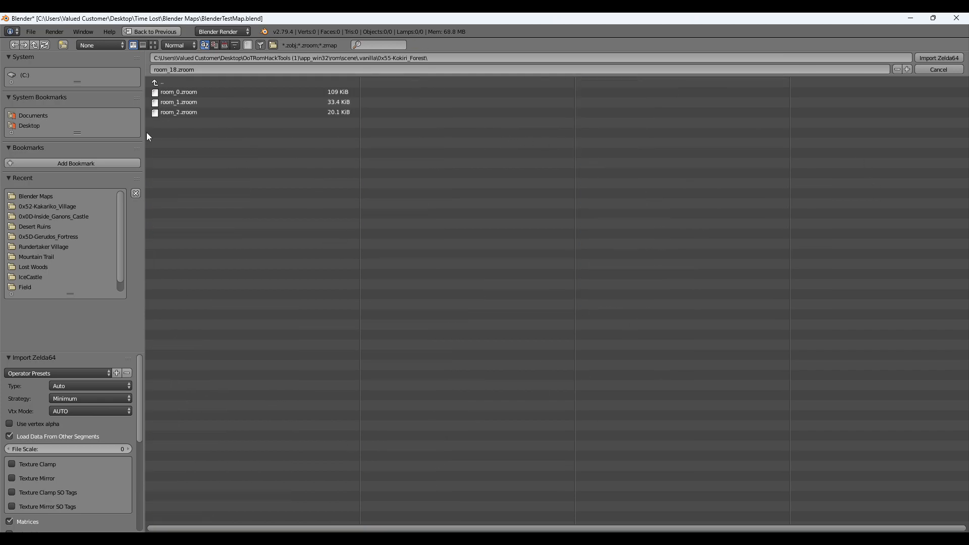
click(162, 83)
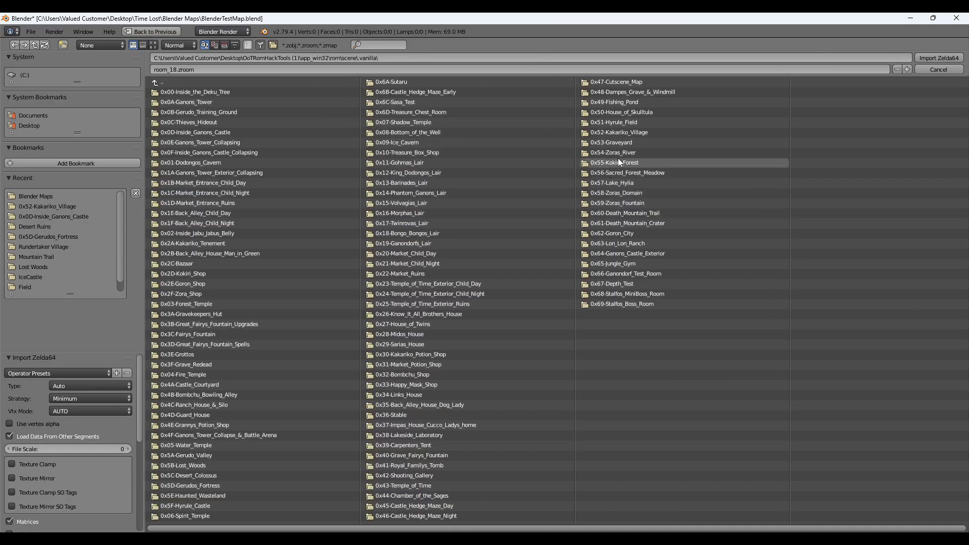
double_click(614, 162)
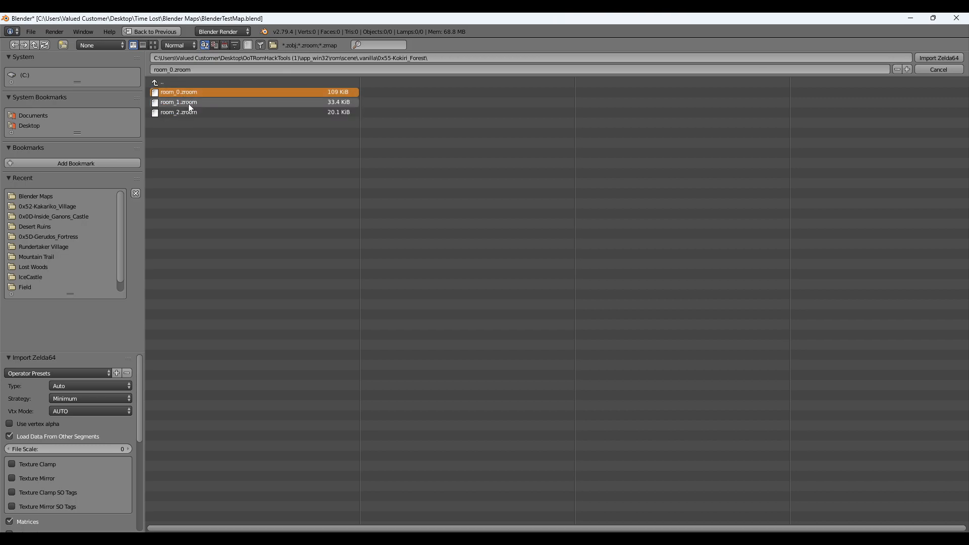
click(178, 112)
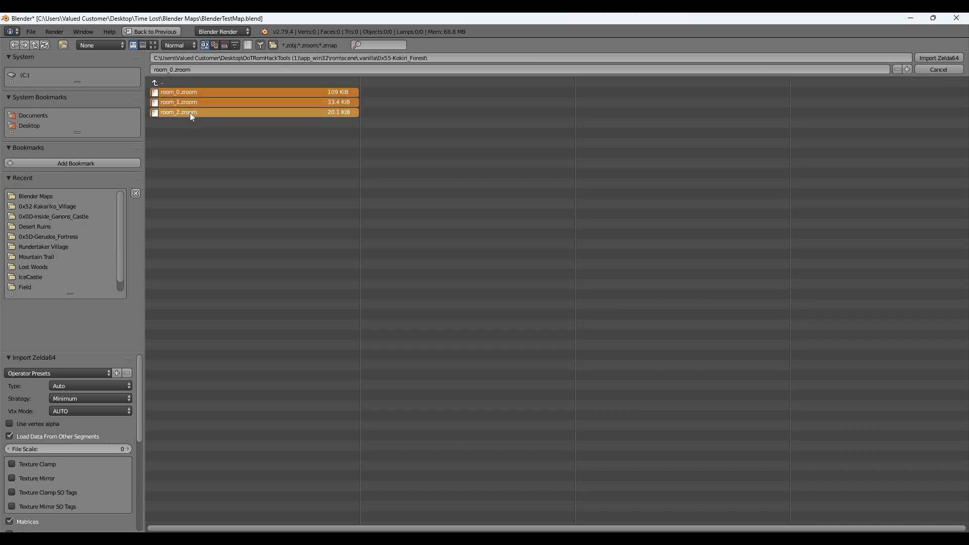
click(207, 91)
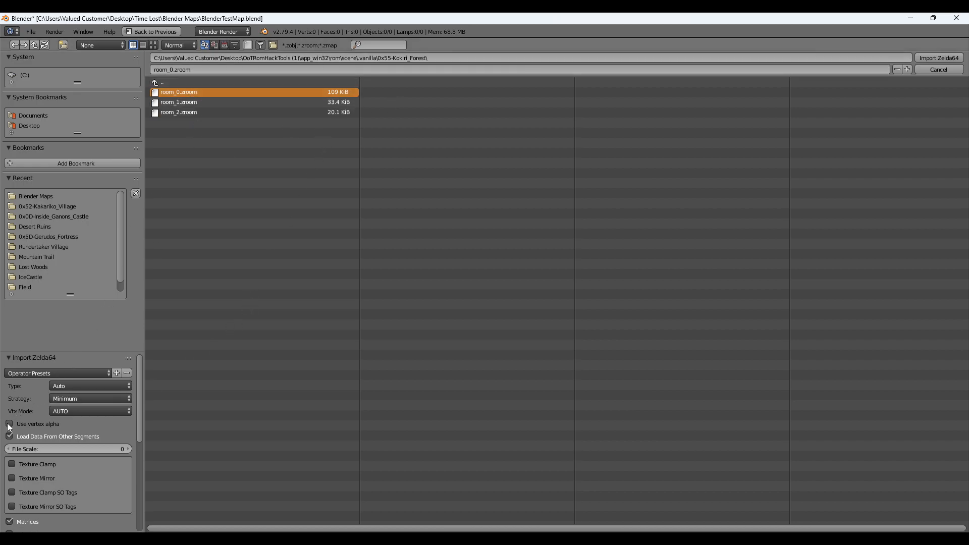
click(10, 424)
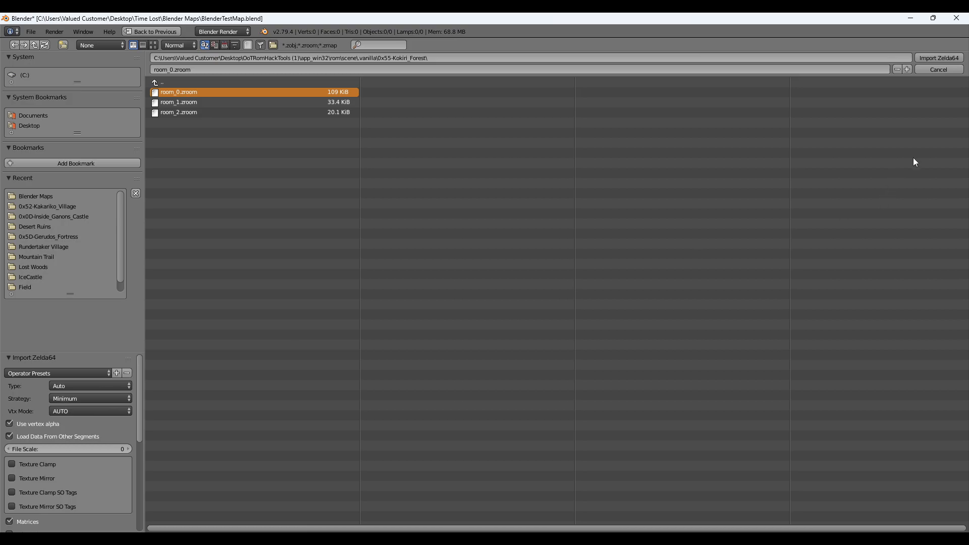
click(937, 58)
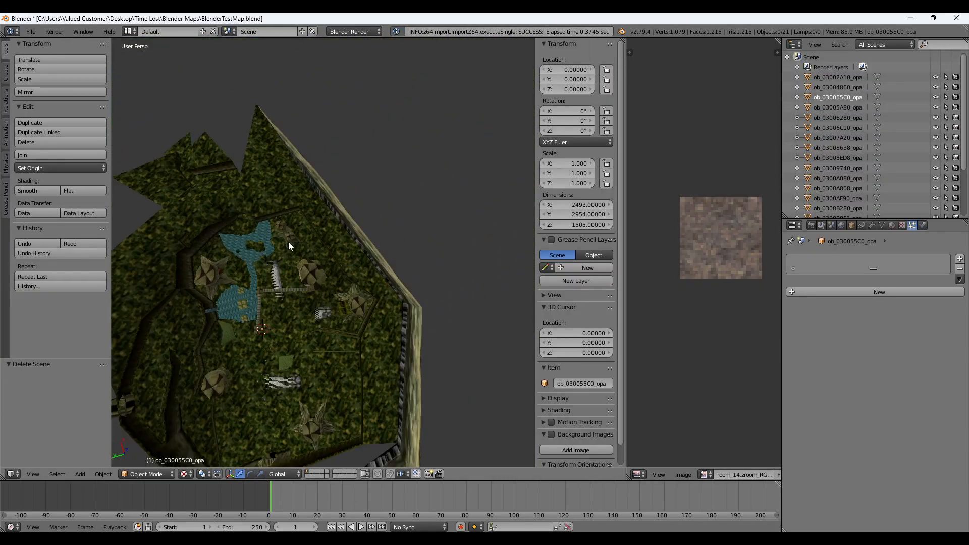
Orbit around the forest map and select ob_03002A10_opa, then ob_03004860_opa
scroll(down, 3)
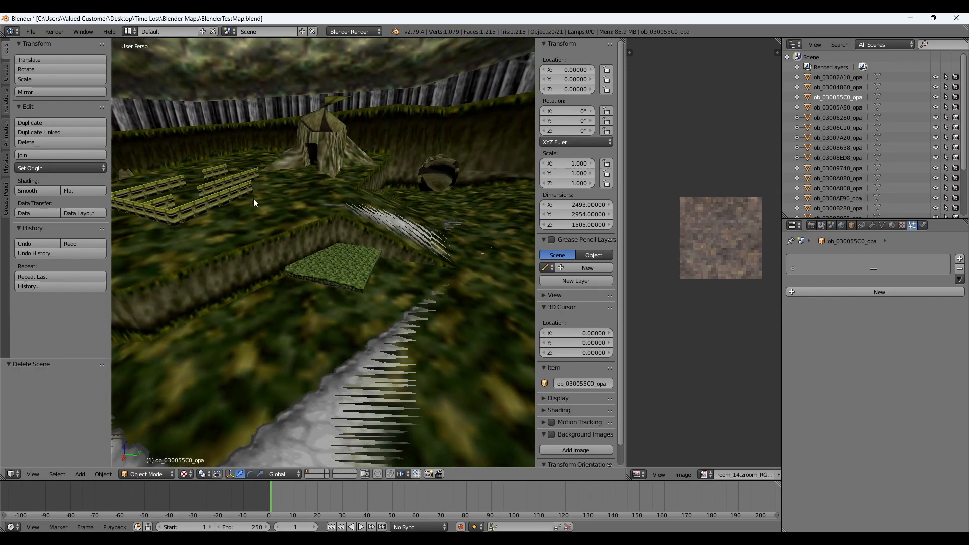
drag(253, 203, 226, 234)
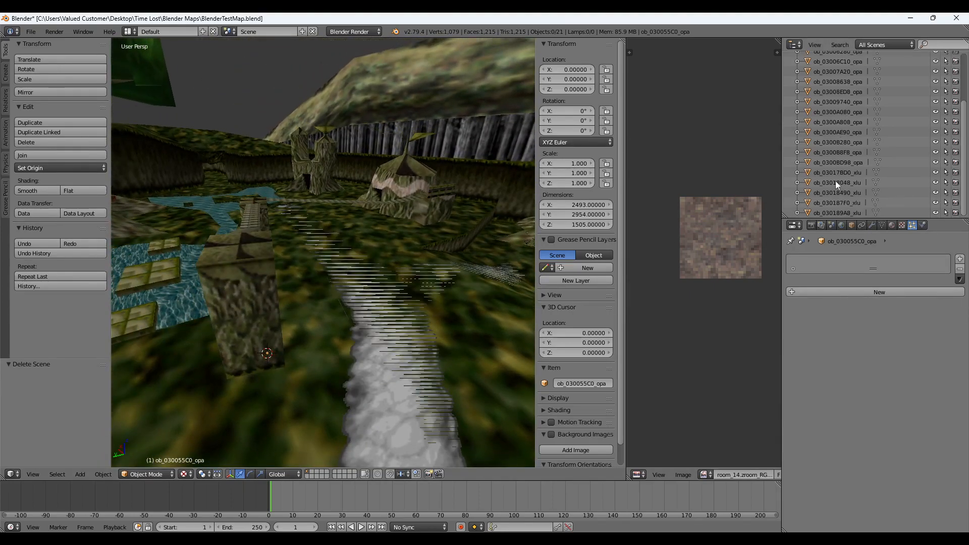
click(837, 77)
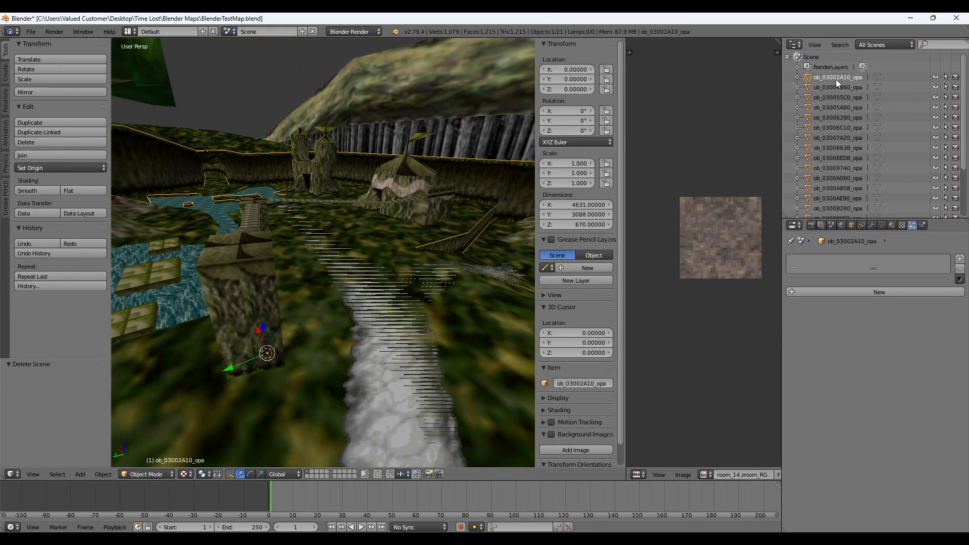
click(837, 87)
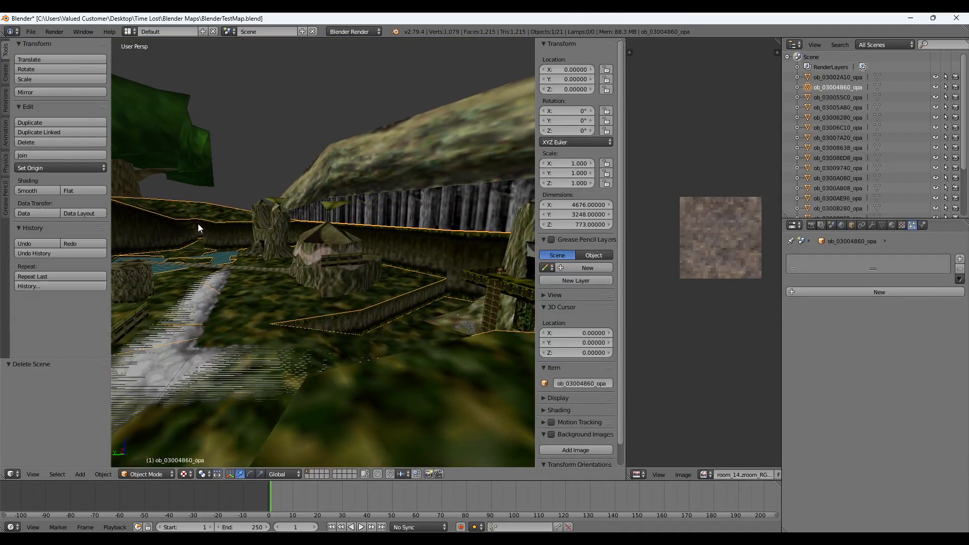
Export the map as BlenderTestMap.obj, then launch SceneTatl.exe from the SceneTatl 1.2 folder
click(29, 31)
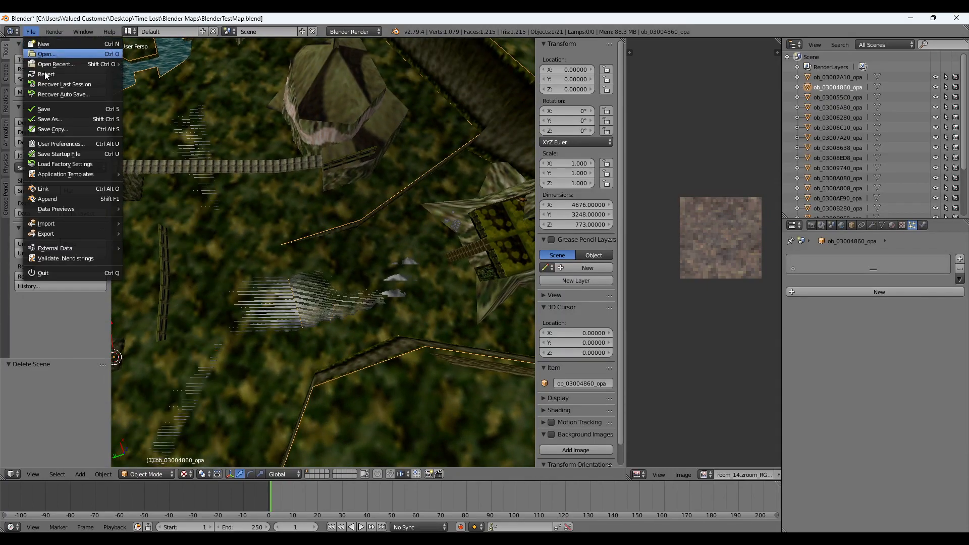
mouse_move(55, 248)
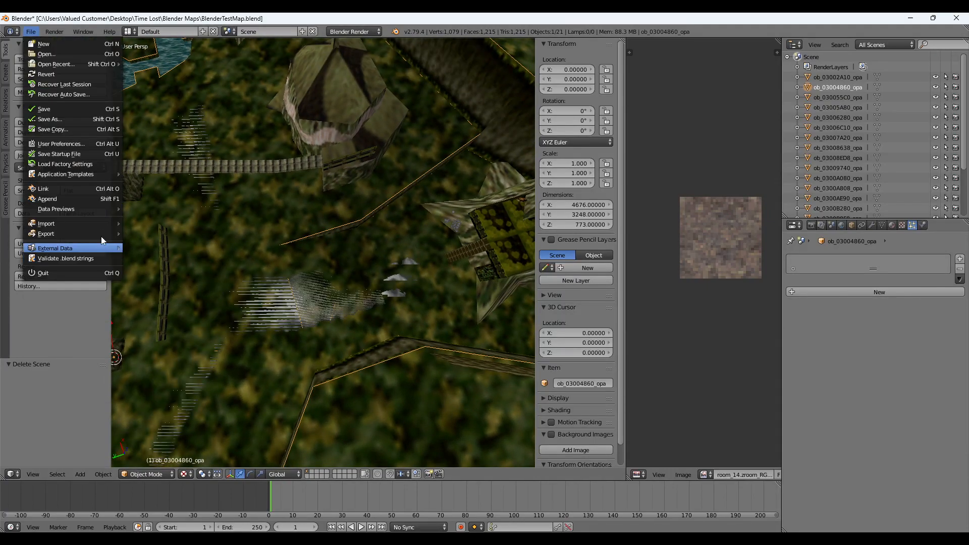
click(46, 234)
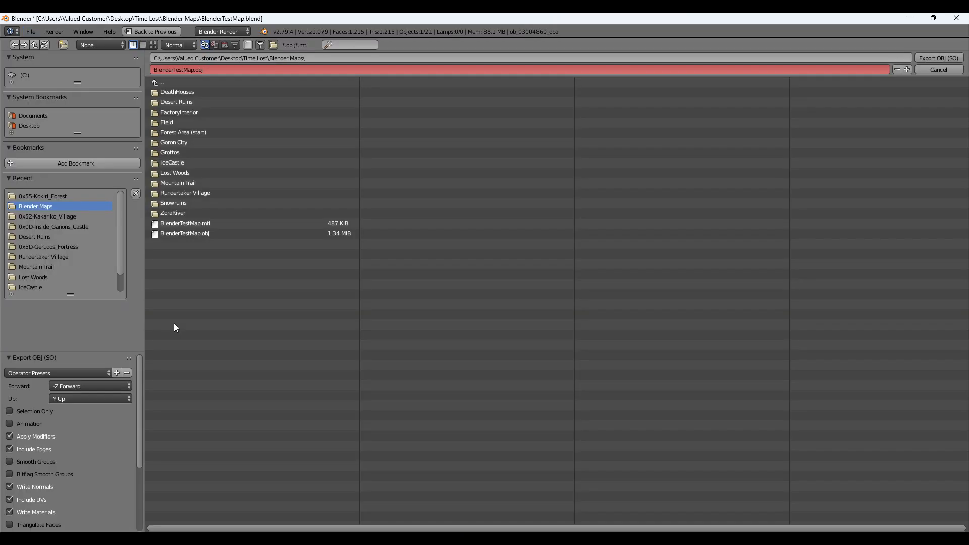
click(56, 372)
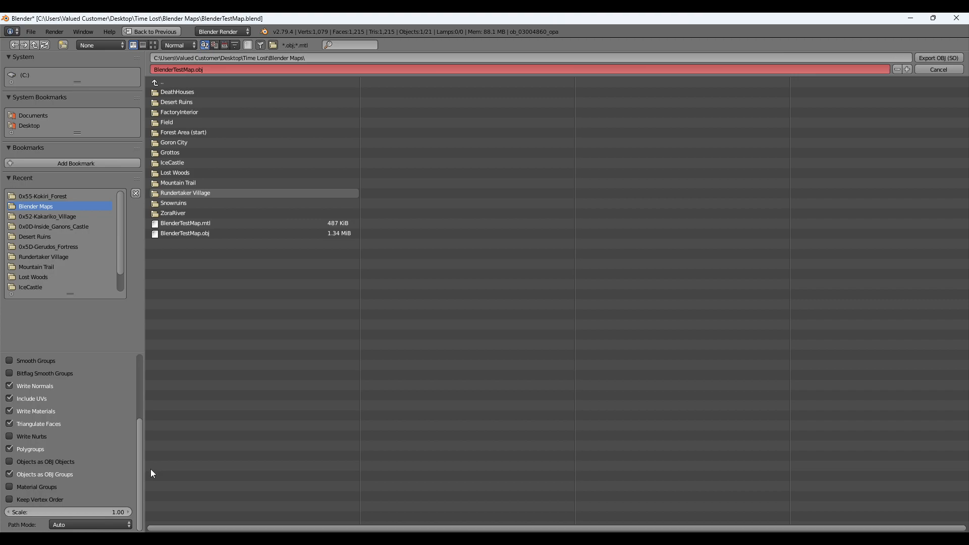
mouse_move(141, 479)
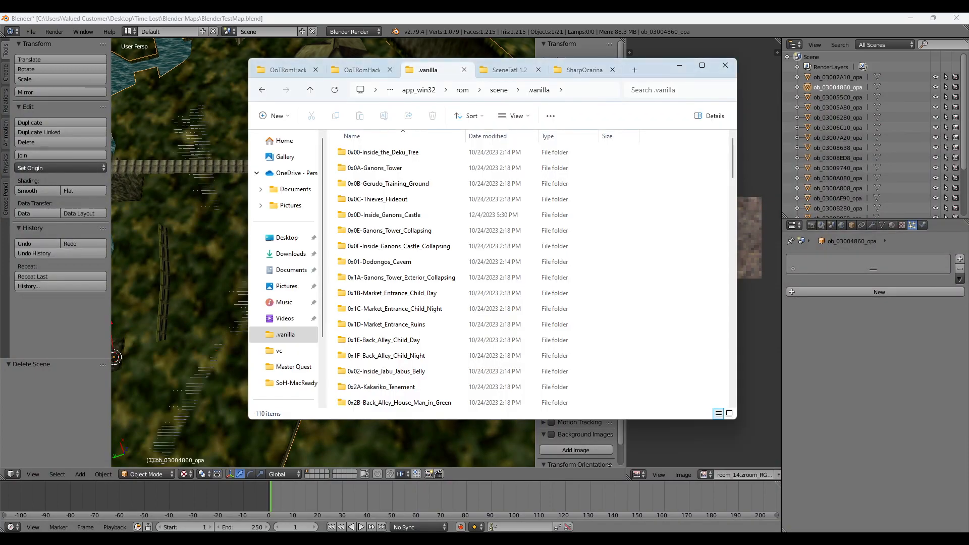
click(509, 70)
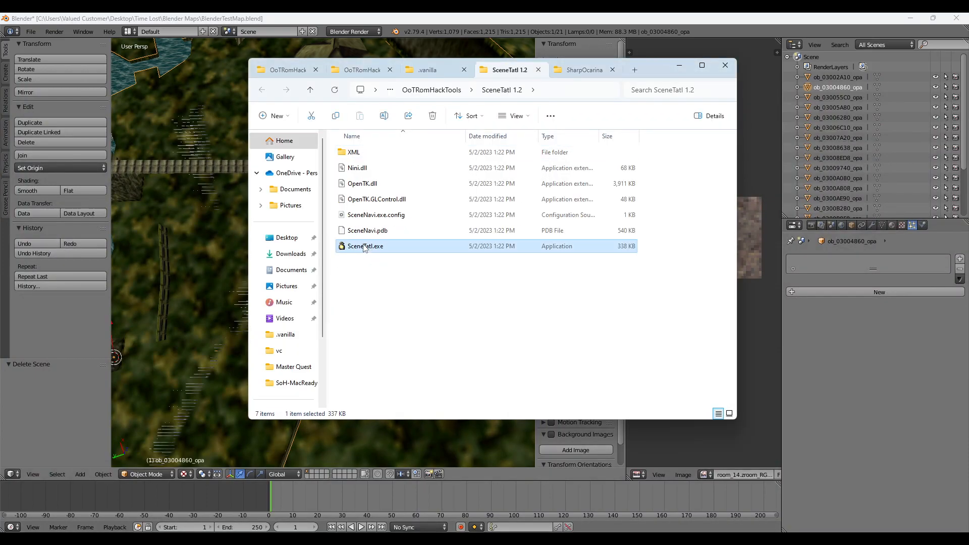
double_click(366, 245)
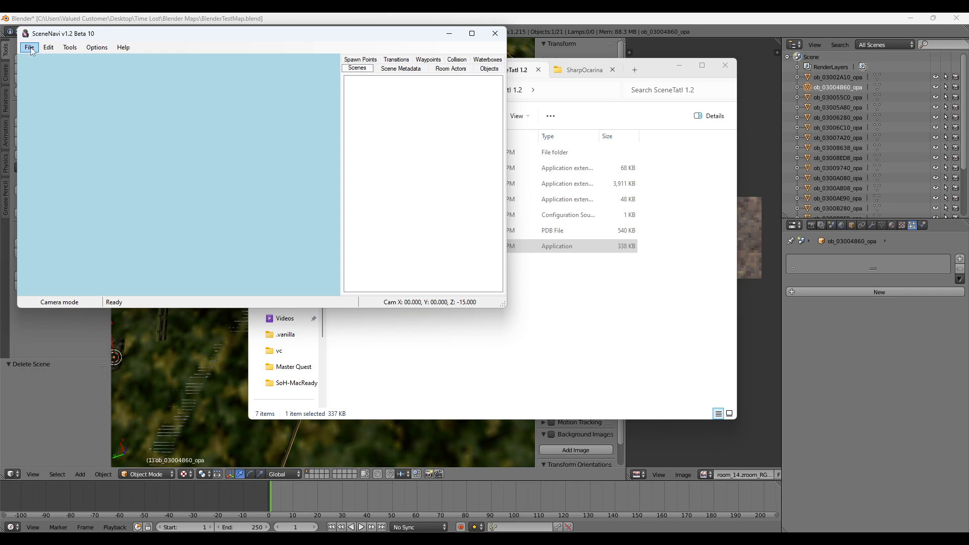
Open the 'clean file and hex edit.z64' ROM and expand Kokiri Forest in the Scenes tree
click(28, 47)
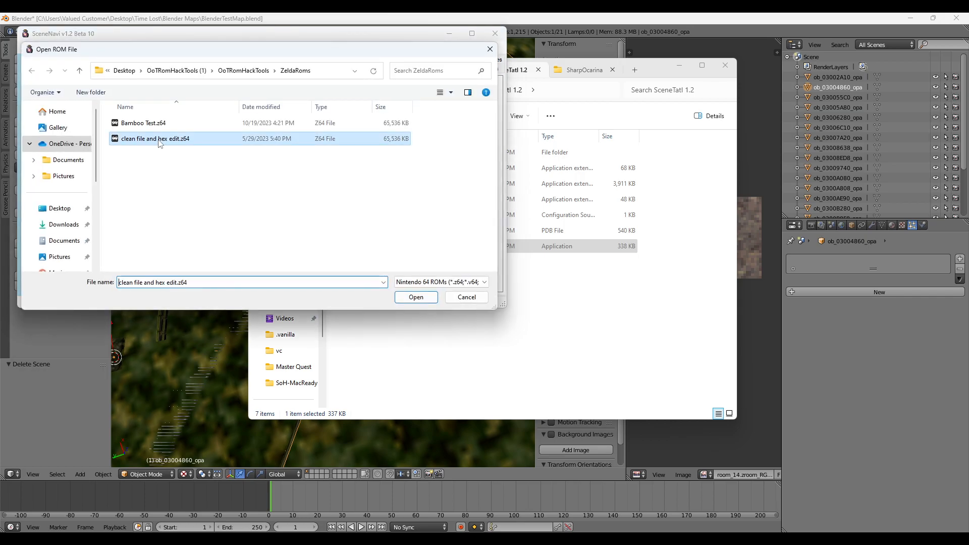
click(416, 297)
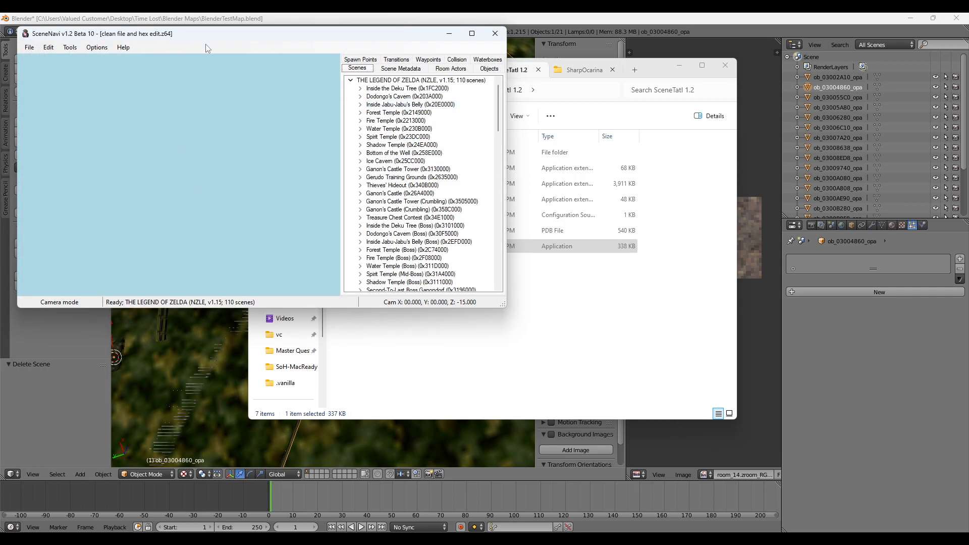
click(411, 177)
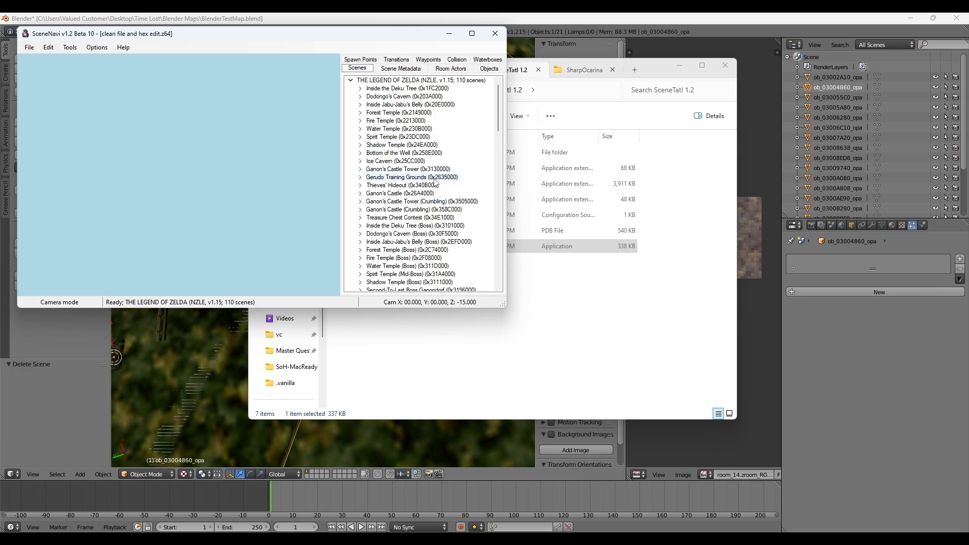
scroll(down, 3)
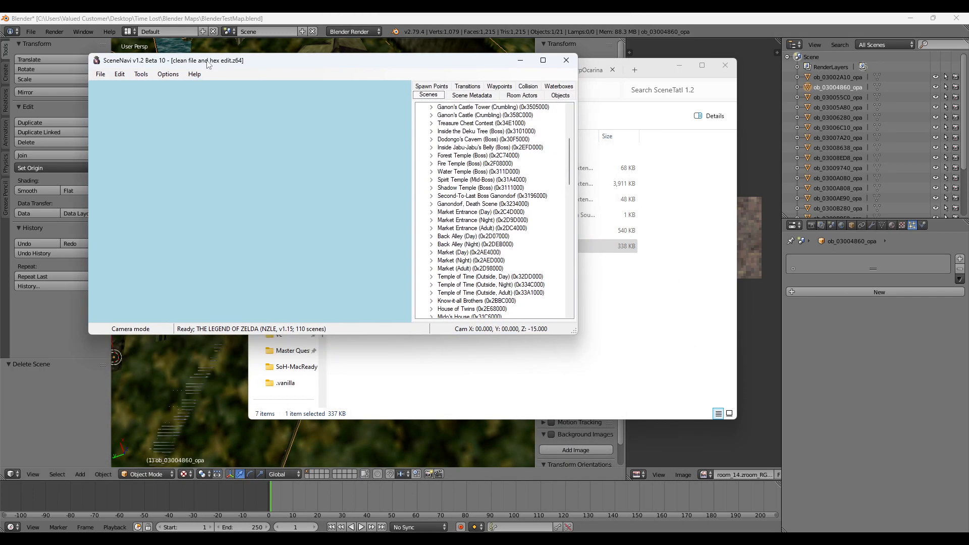
scroll(down, 3)
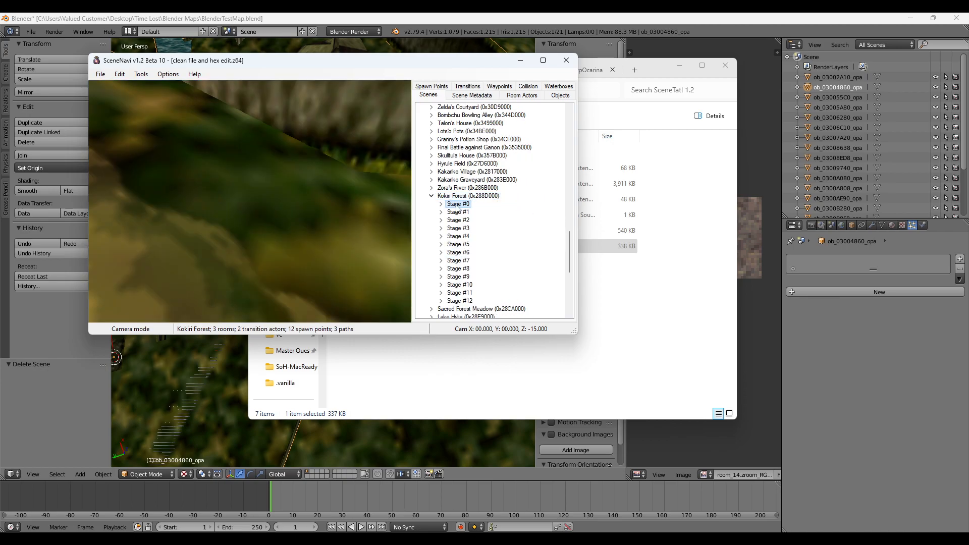
Show Room 1 in the 3D view and open the Room Actors dropdown
click(457, 204)
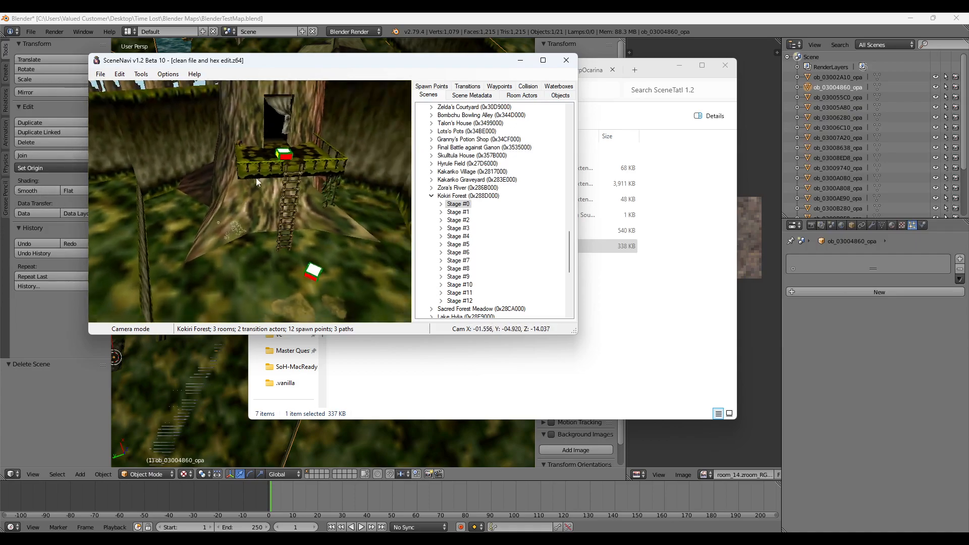
click(521, 95)
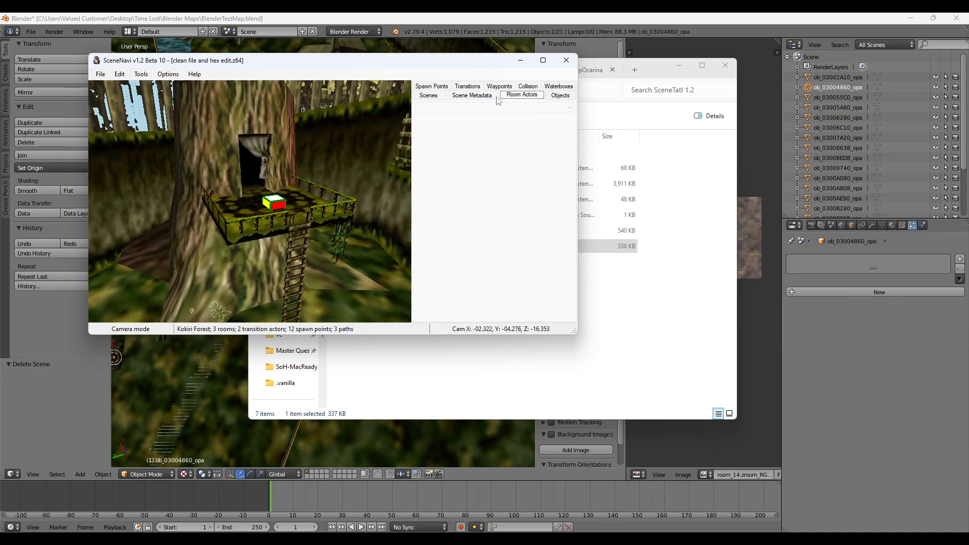
click(428, 95)
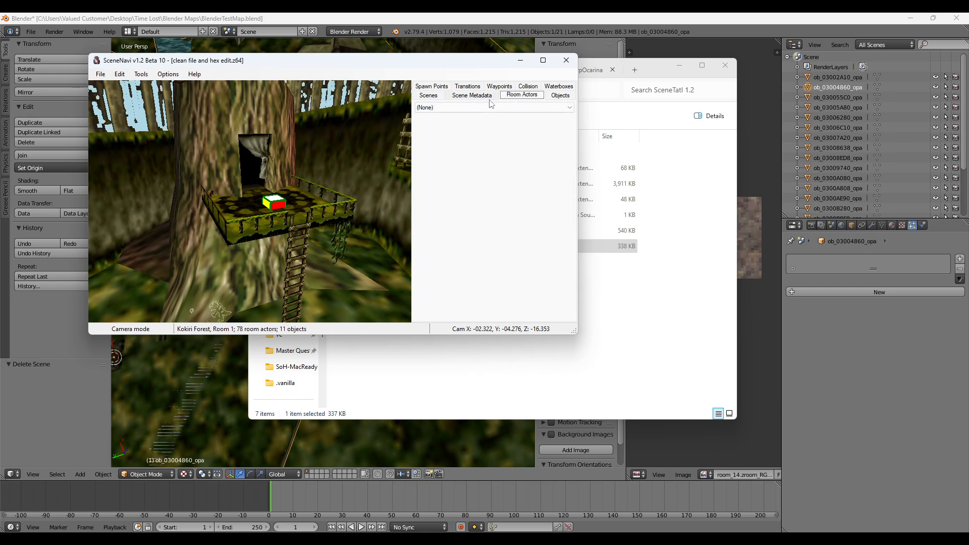
click(491, 107)
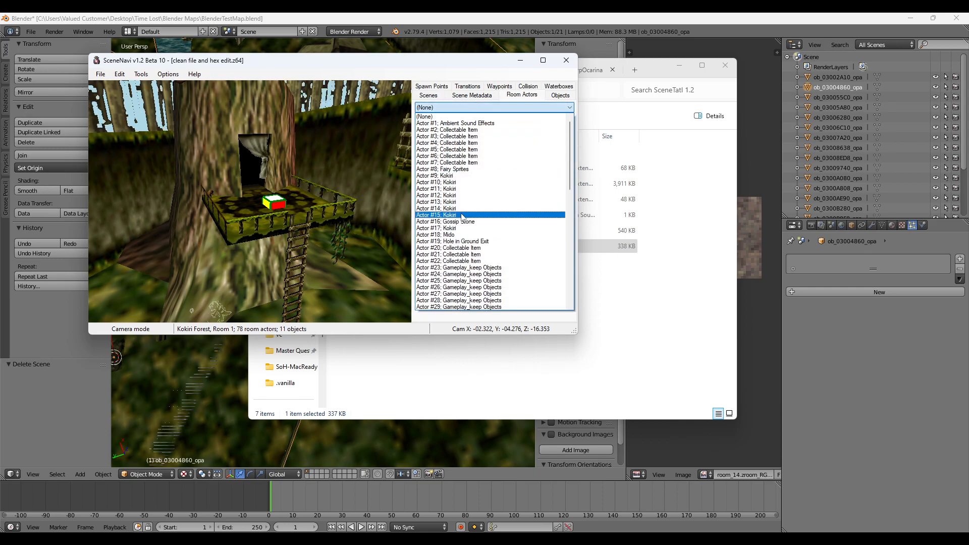
Select Actor #18: Mido, highlight its X position 1522, then minimize SceneNavi
click(436, 235)
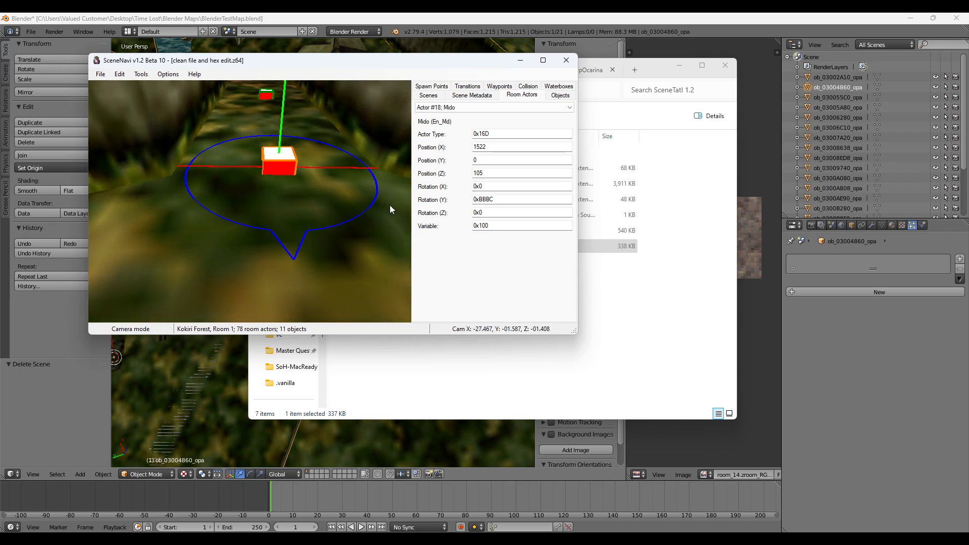
click(521, 147)
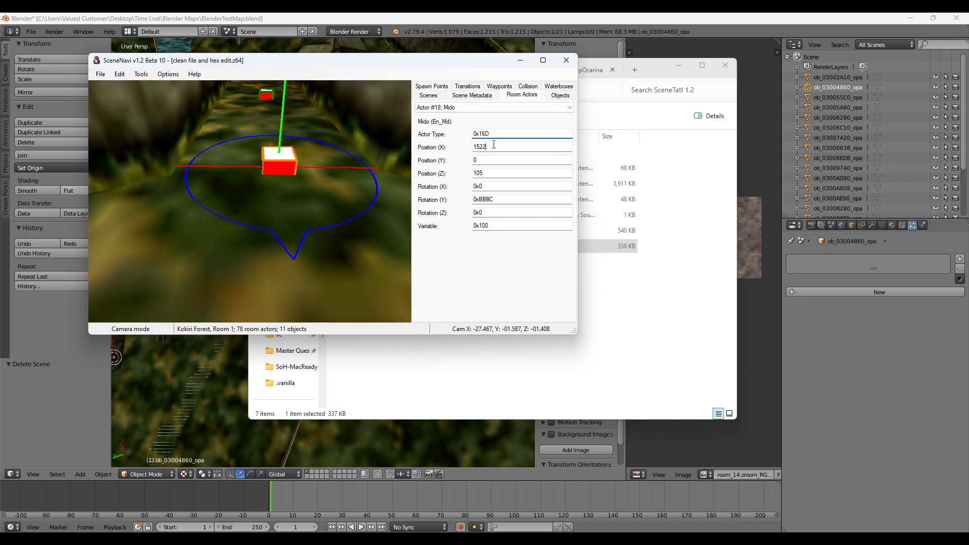
triple_click(495, 147)
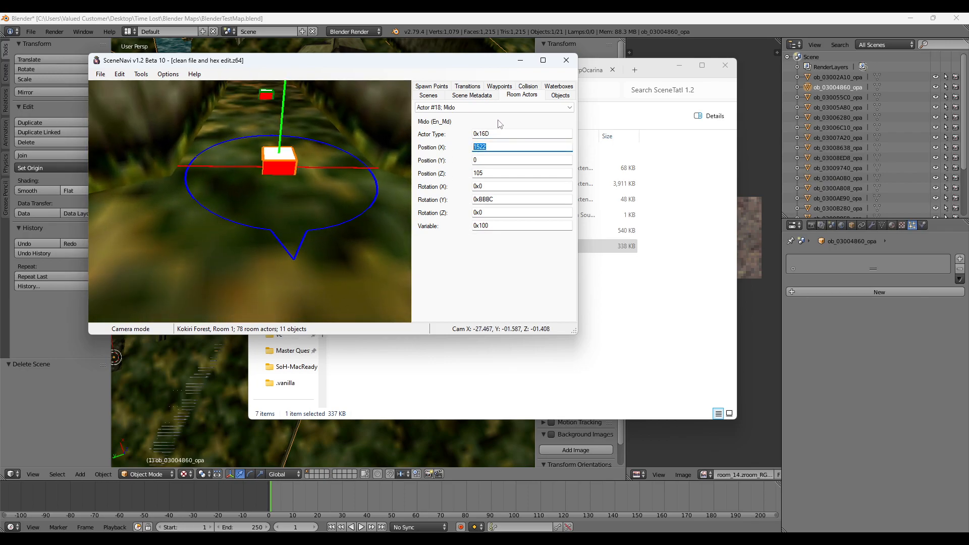
mouse_move(273, 187)
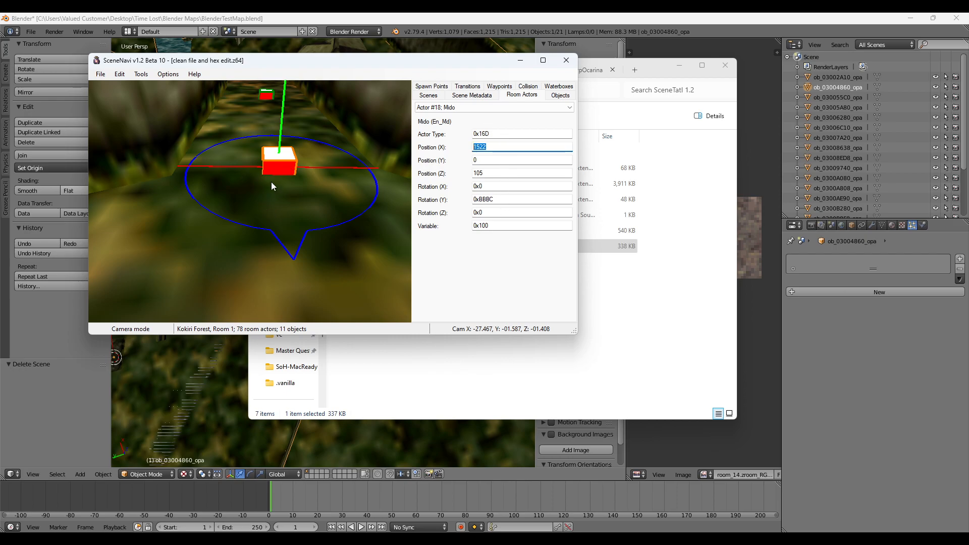
mouse_move(261, 196)
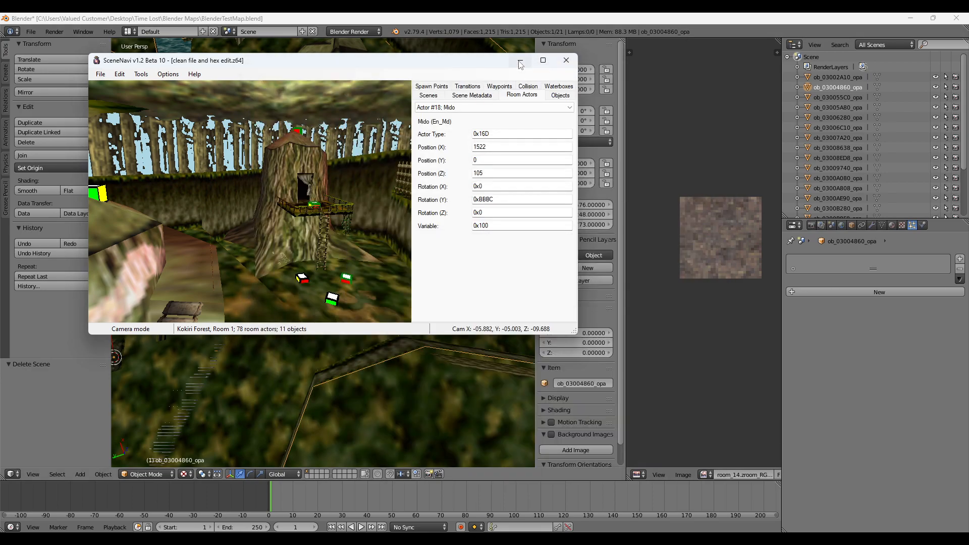
click(564, 60)
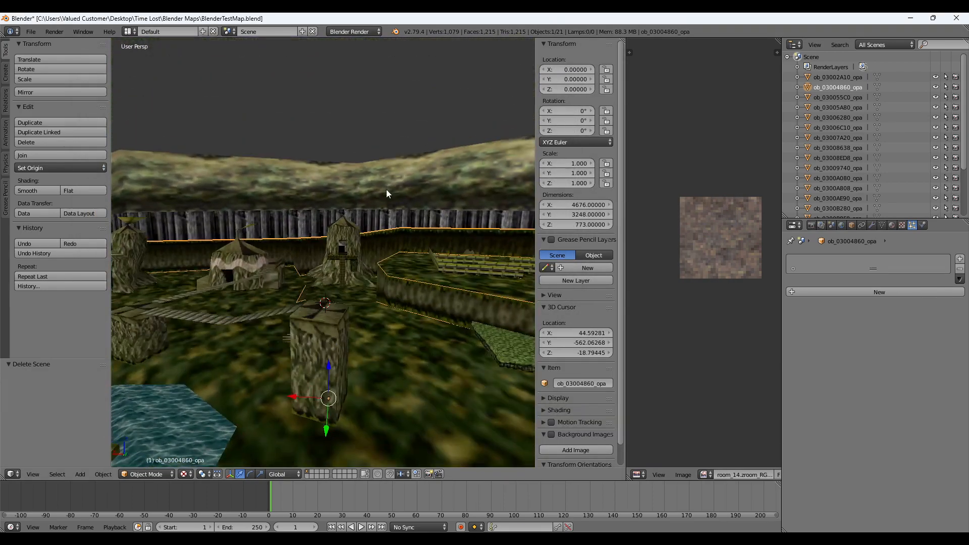